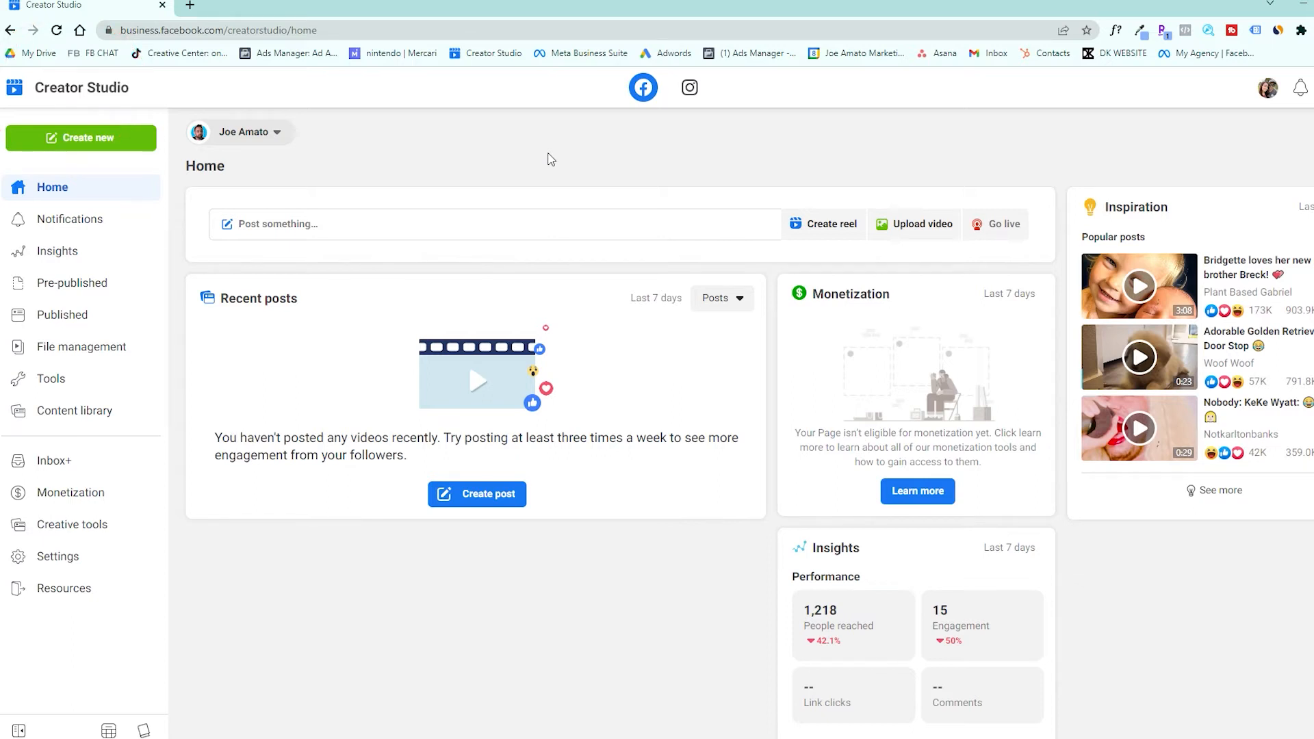
{"action": "mouse_move", "coordinate": [537, 157]}
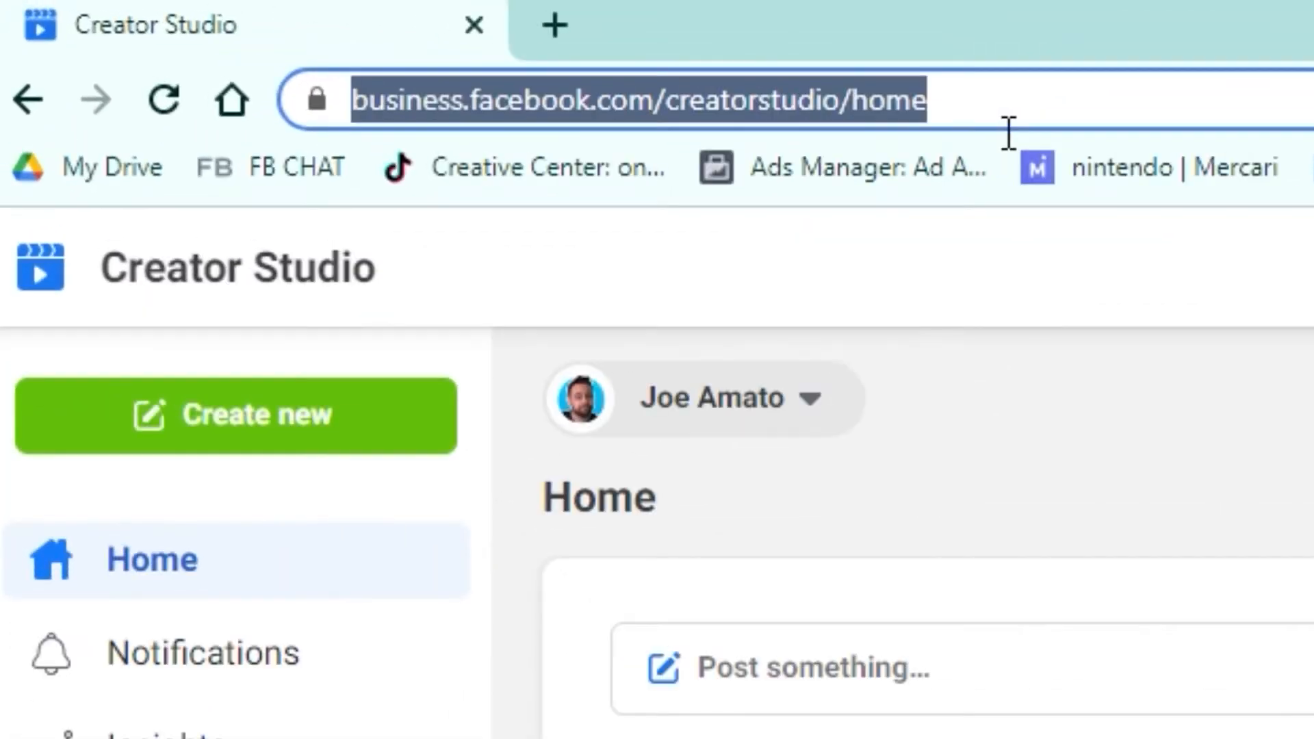
{"action": "mouse_move", "coordinate": [783, 427]}
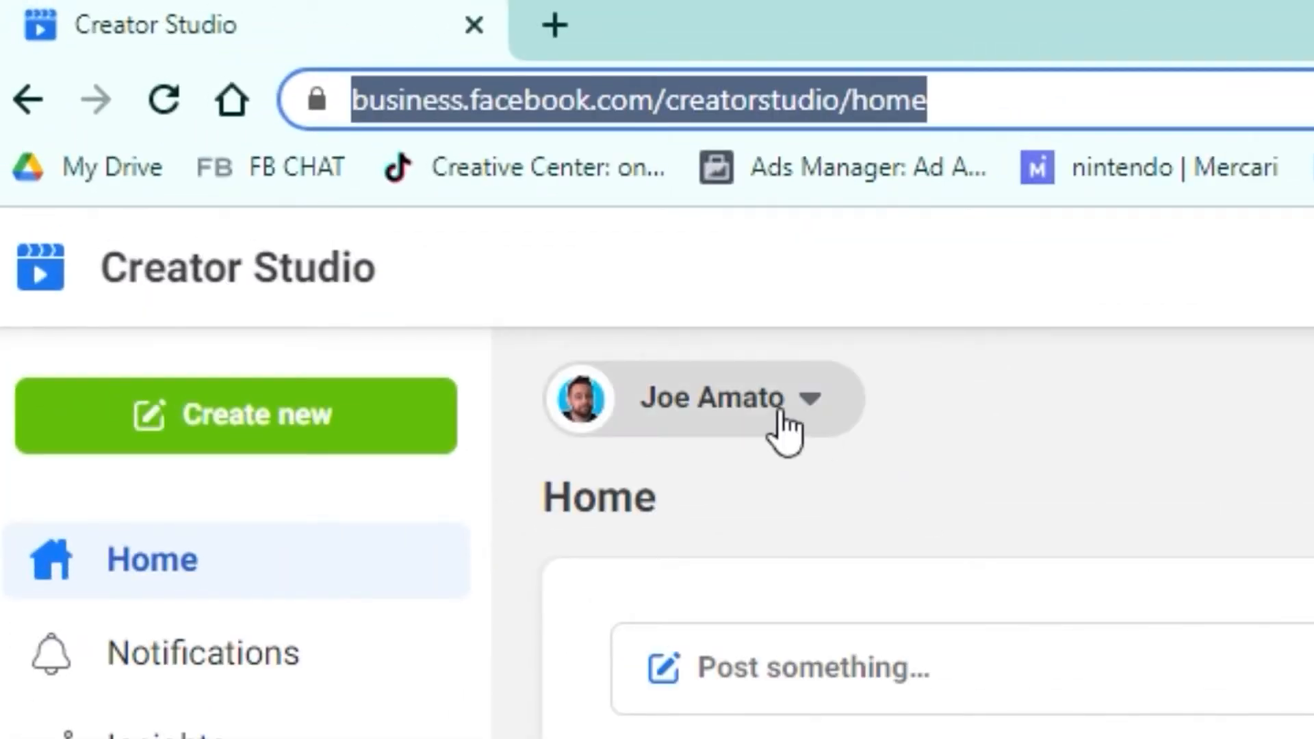
{"action": "mouse_move", "coordinate": [716, 411]}
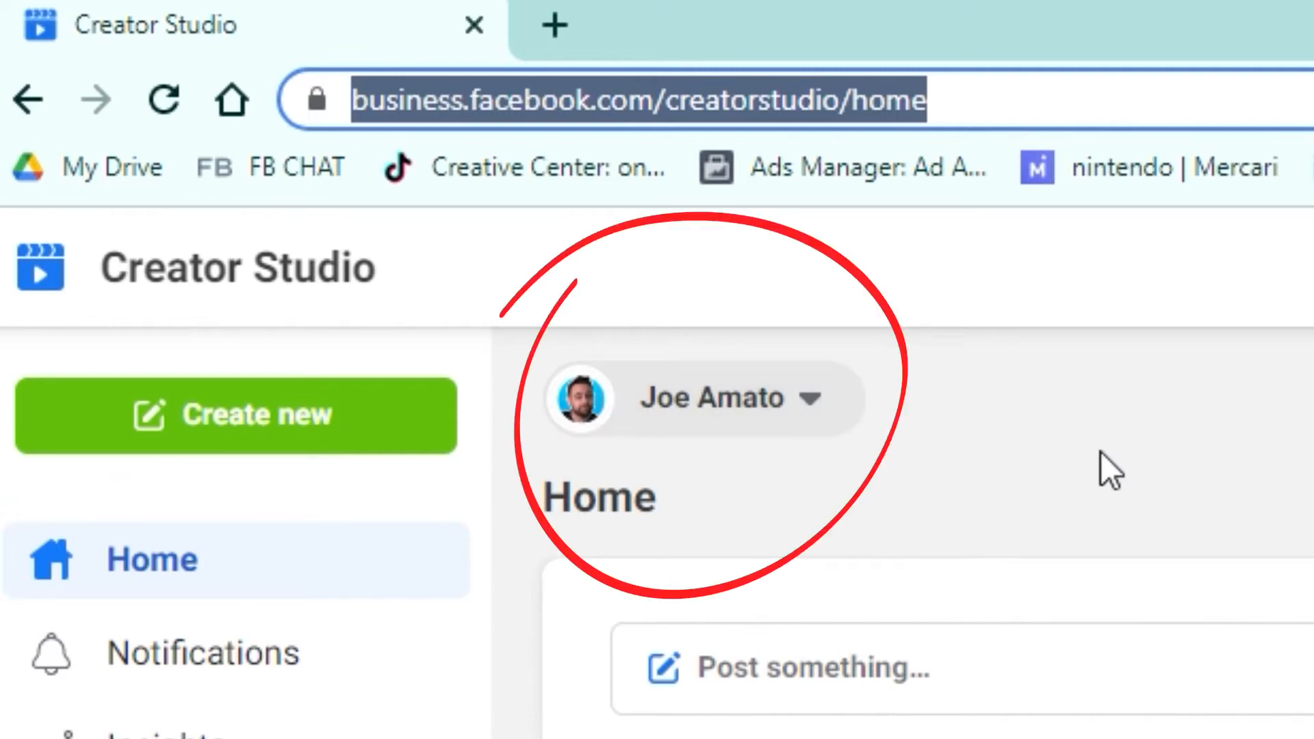
{"action": "mouse_move", "coordinate": [284, 415]}
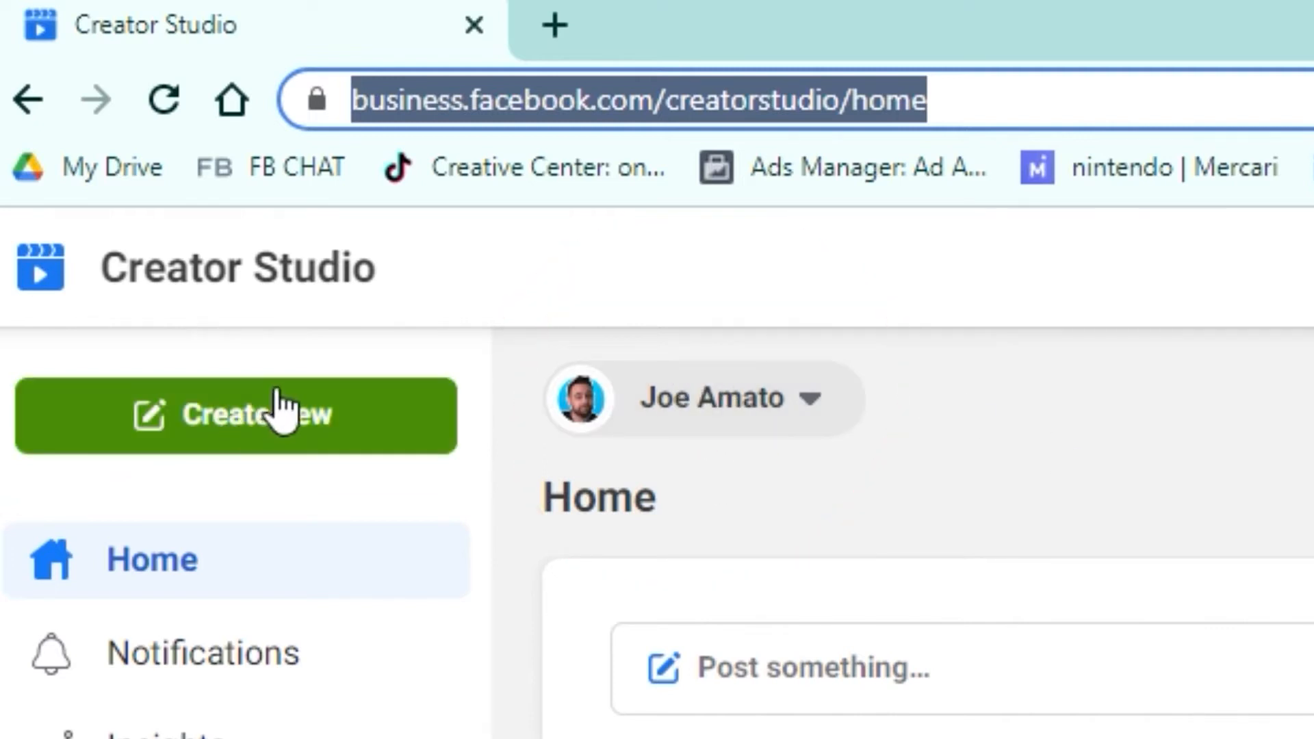
Start a new Reel from the uploaded video with caption 'Quick tip for better looking videos!' and hashtags
{"action": "left_click", "coordinate": [237, 416]}
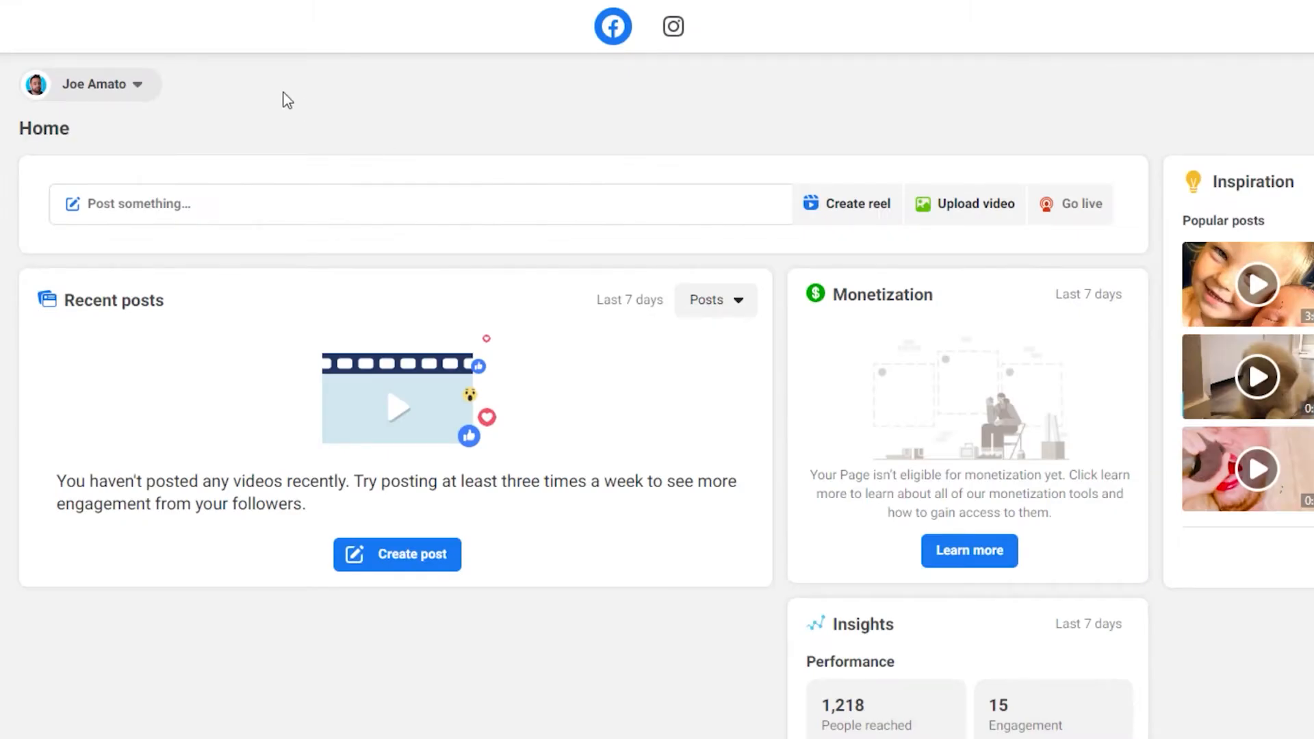
{"action": "mouse_move", "coordinate": [401, 172]}
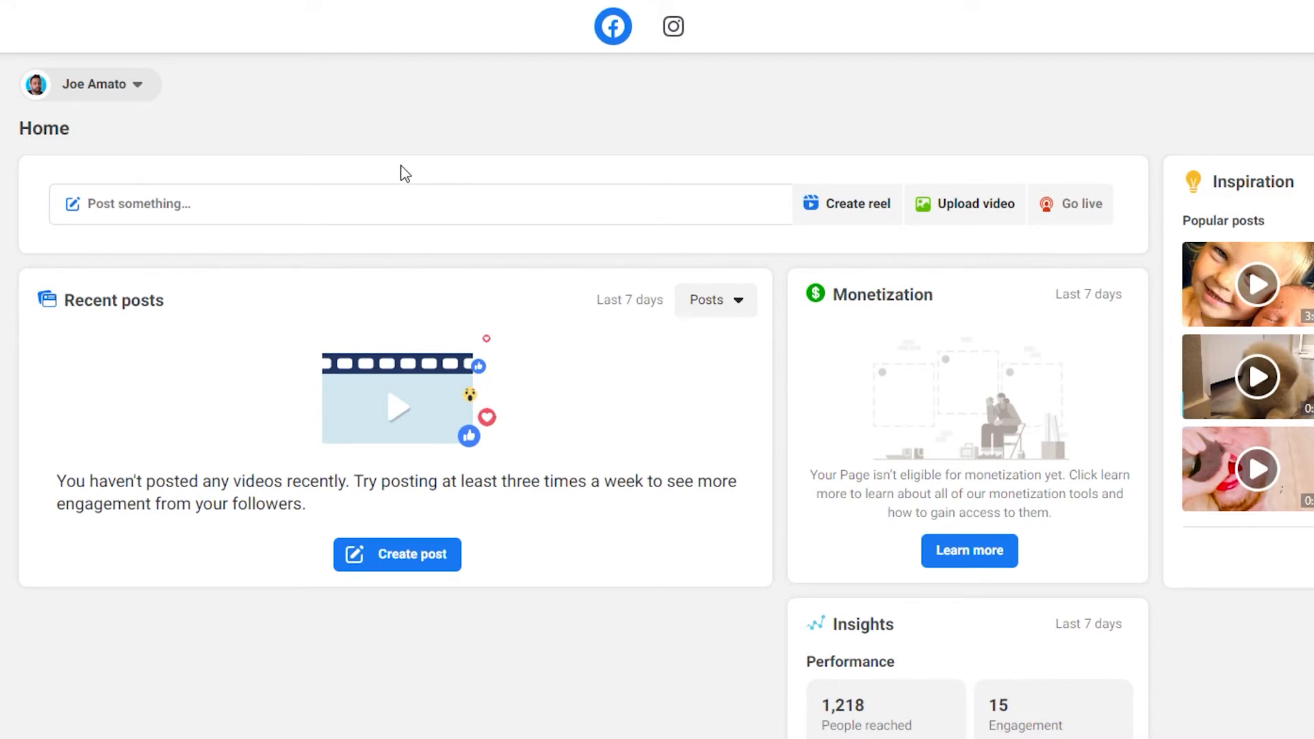
{"action": "left_click", "coordinate": [857, 203]}
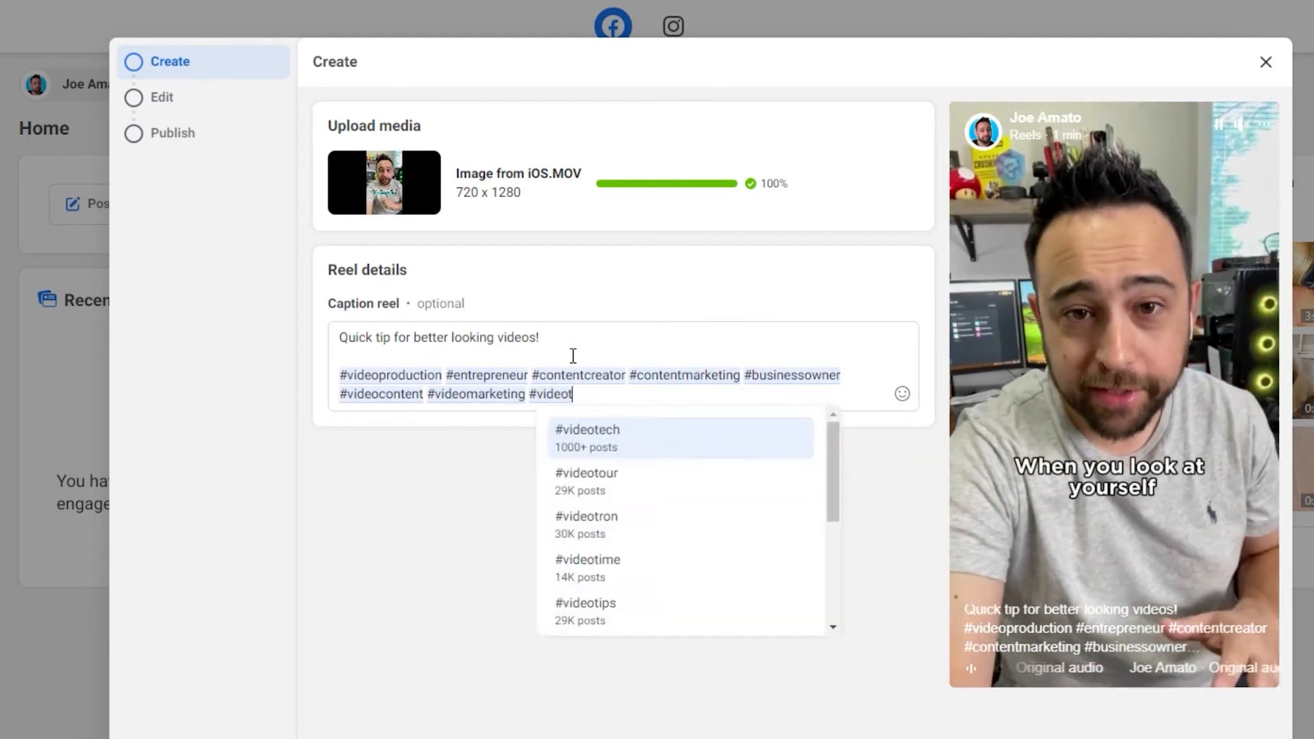
Continue to the Edit step and keep the video at Original size instead of 9:16
{"action": "left_click", "coordinate": [161, 97]}
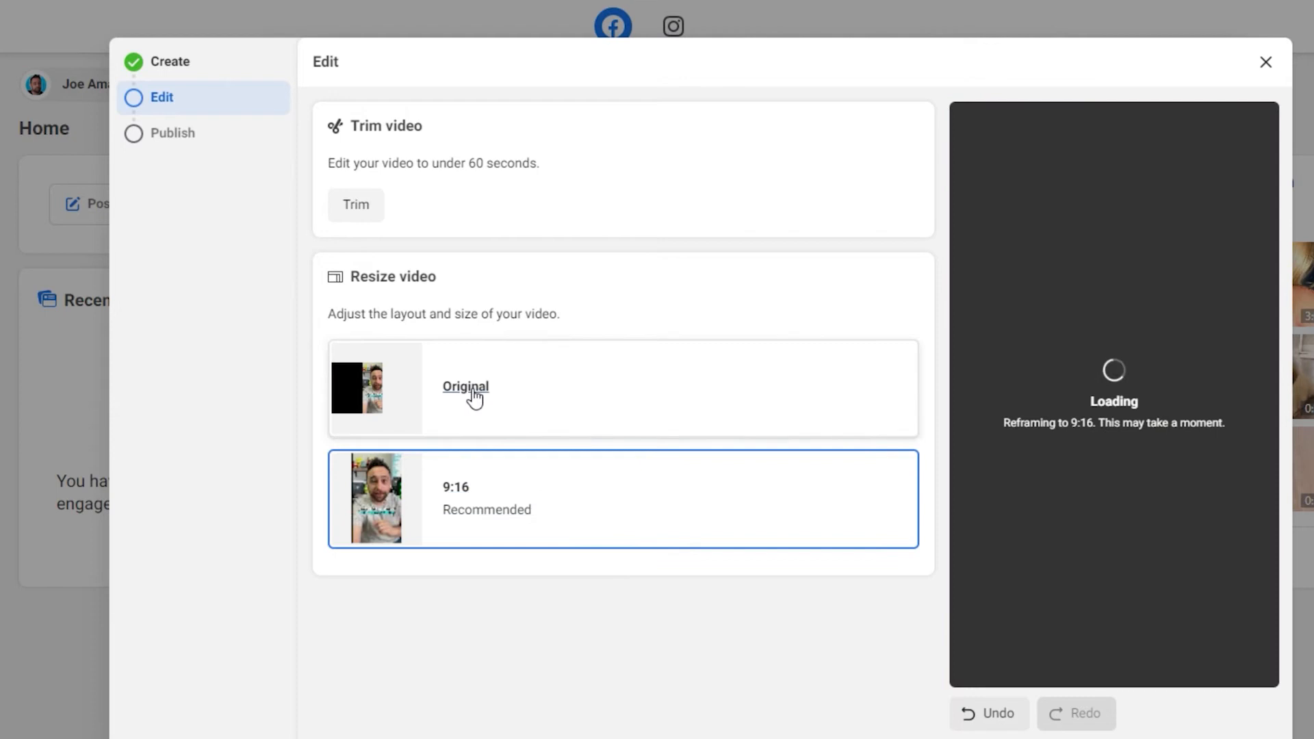
{"action": "left_click", "coordinate": [466, 386]}
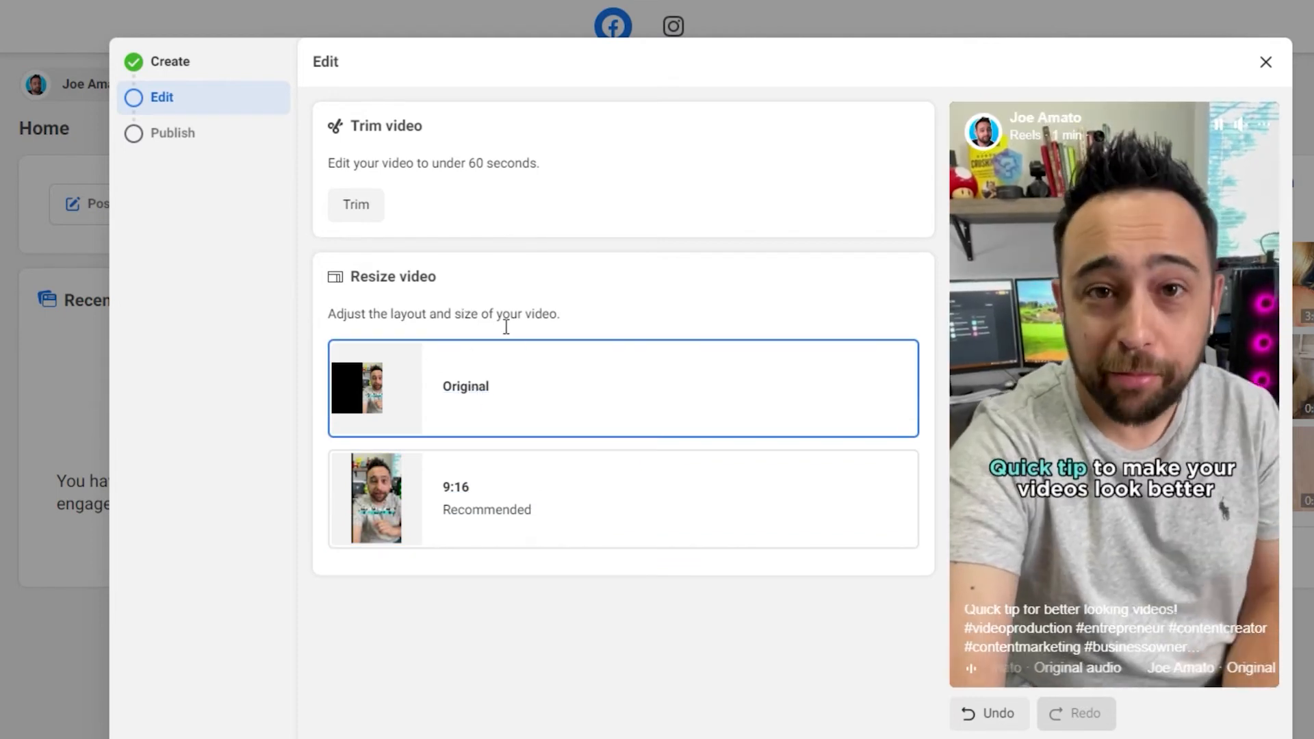
Schedule the Reel for July 8, 2022 and show the Scheduled list under Pre-published Reels
{"action": "left_click", "coordinate": [173, 133]}
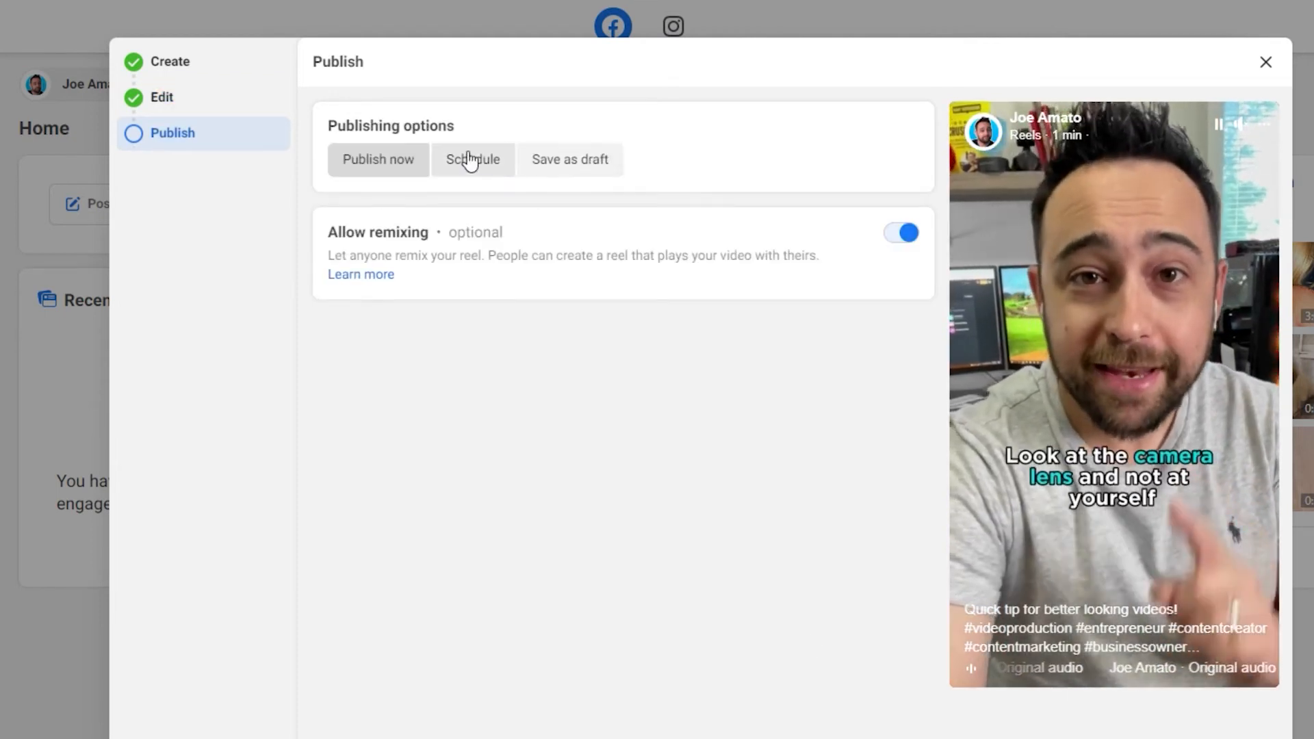
{"action": "left_click", "coordinate": [473, 159]}
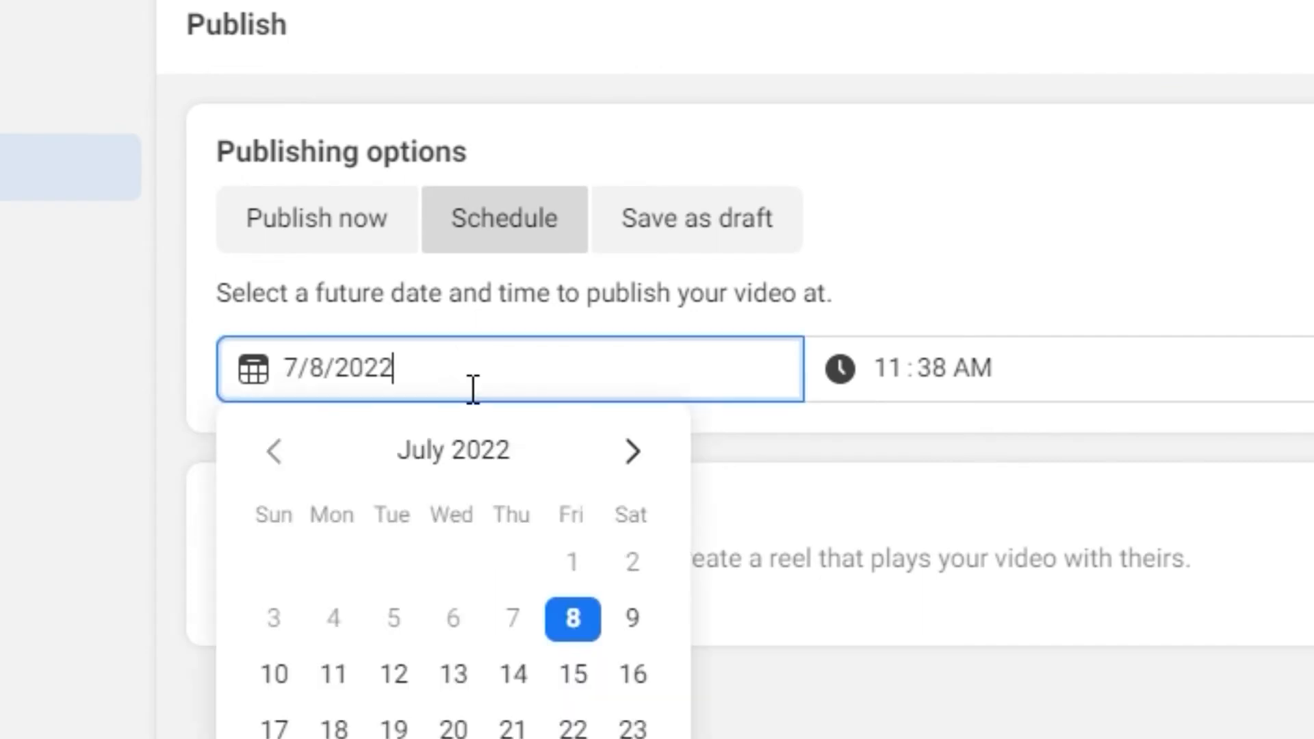
{"action": "left_click", "coordinate": [889, 369]}
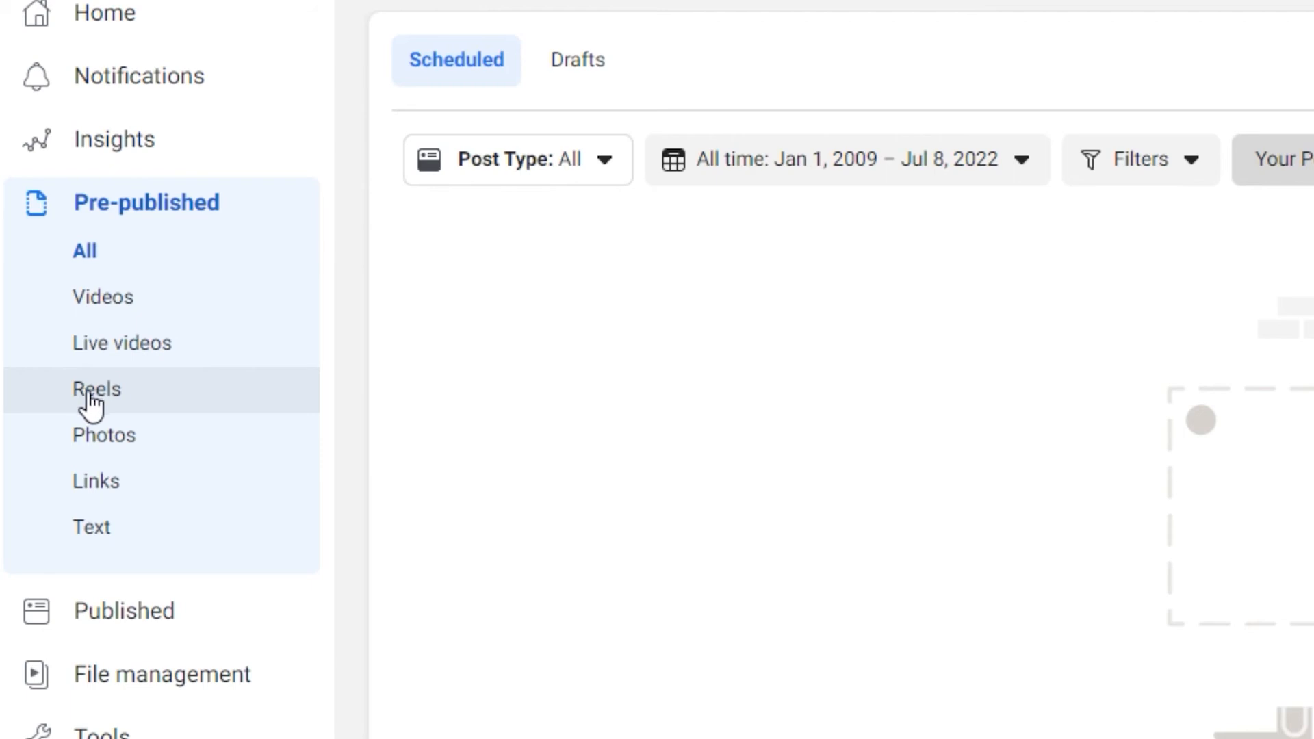
{"action": "left_click", "coordinate": [95, 389]}
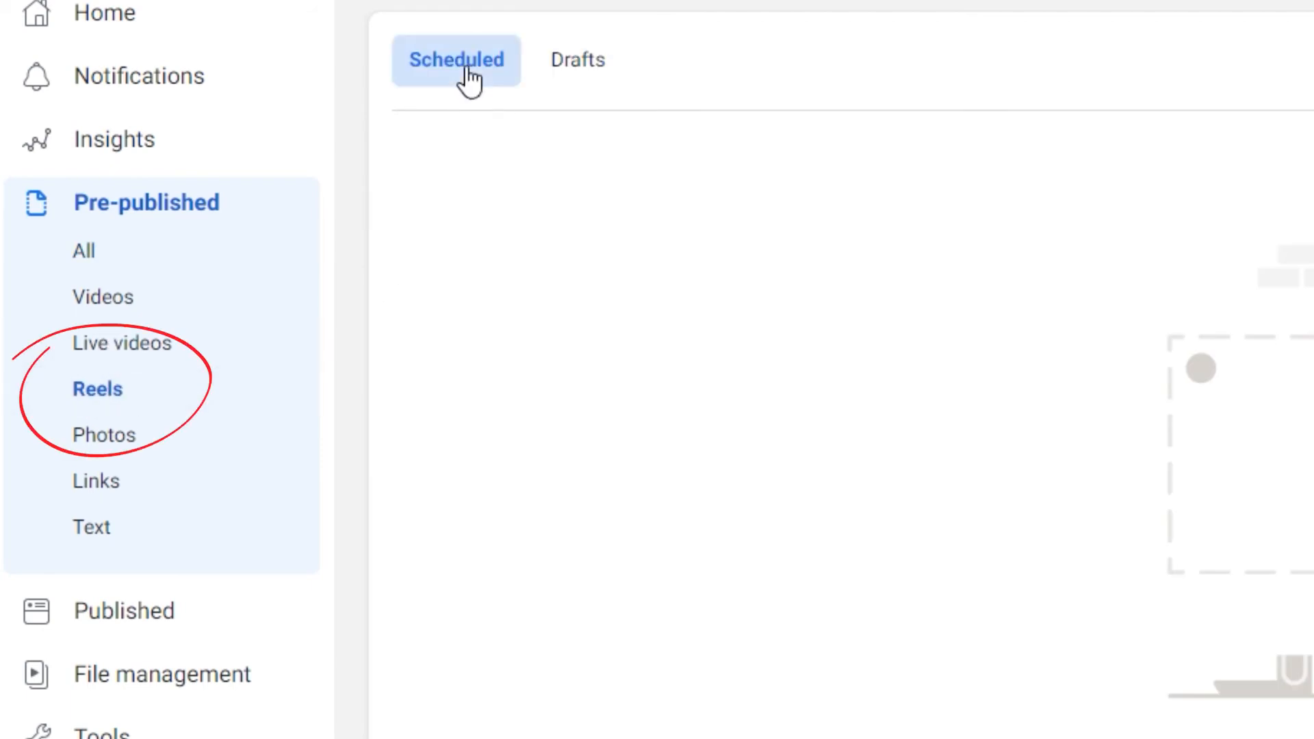